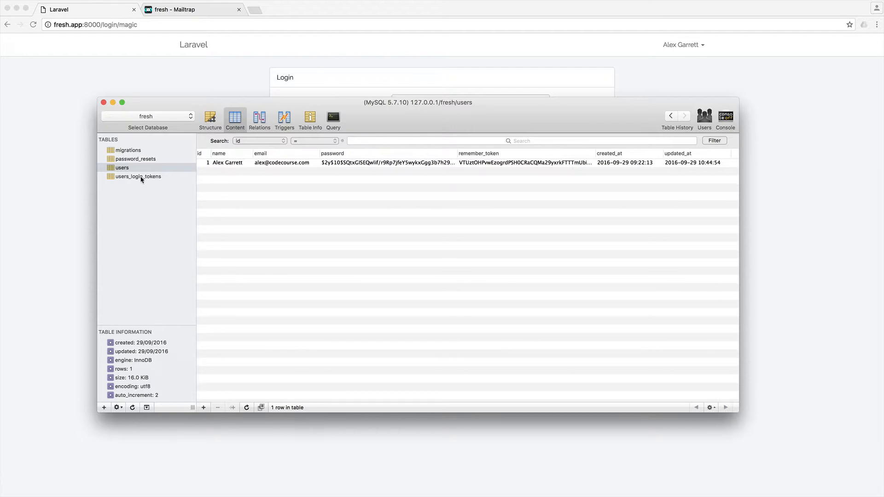
# Show the empty users_login_tokens table's contents in Sequel Pro.
pyautogui.click(138, 176)
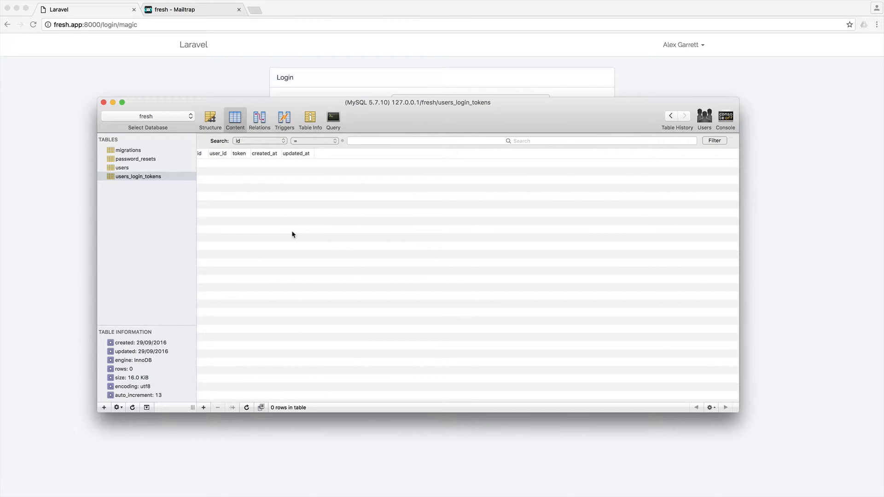
pyautogui.moveTo(259, 259)
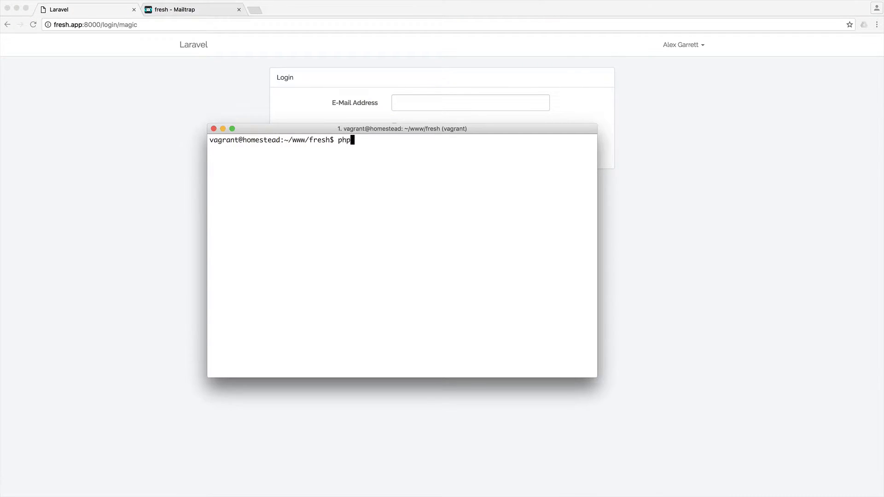
# Run php artisan make:command ClearExpiredUserLoginTokens in iTerm2.
pyautogui.write('artisan make')
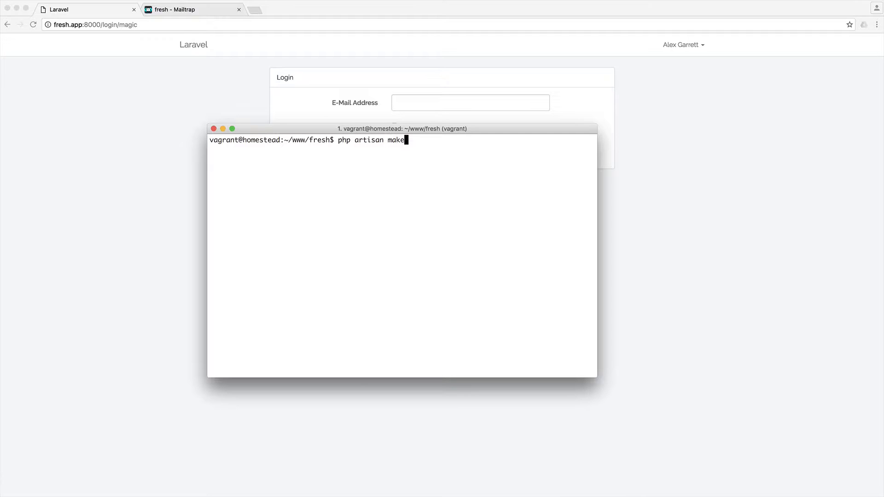
pyautogui.write(':command')
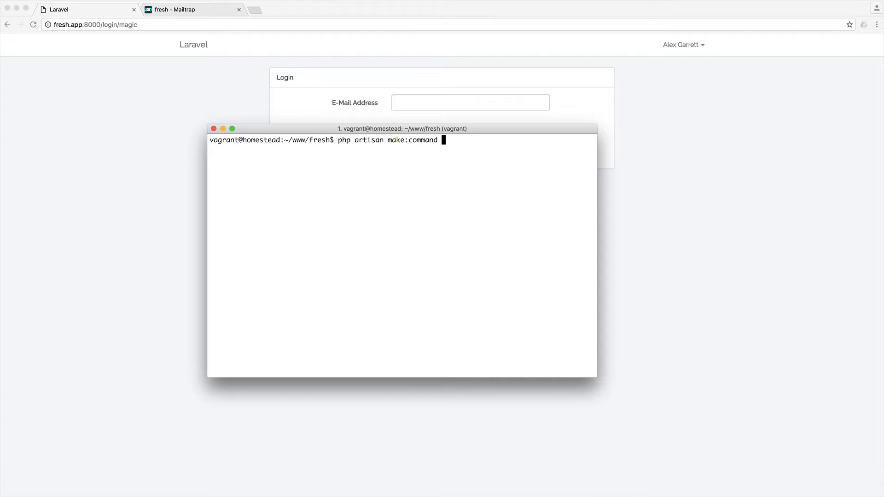
pyautogui.write('Clear')
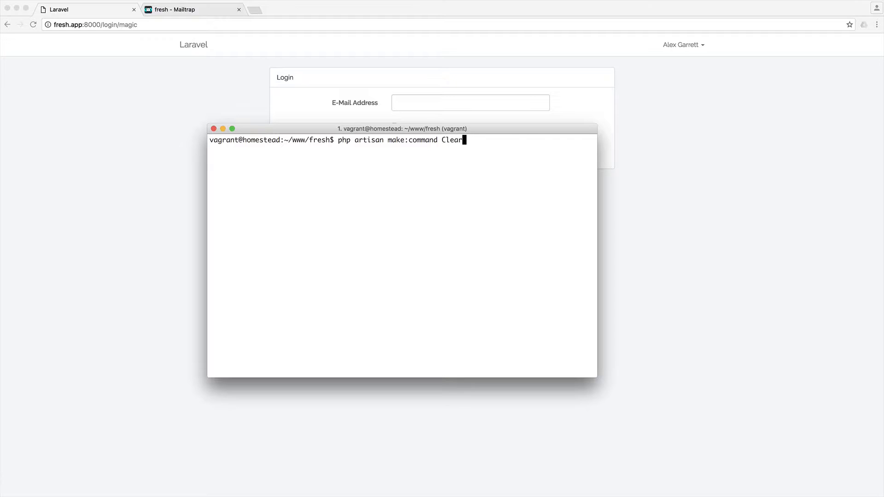
pyautogui.write('ExpiredU')
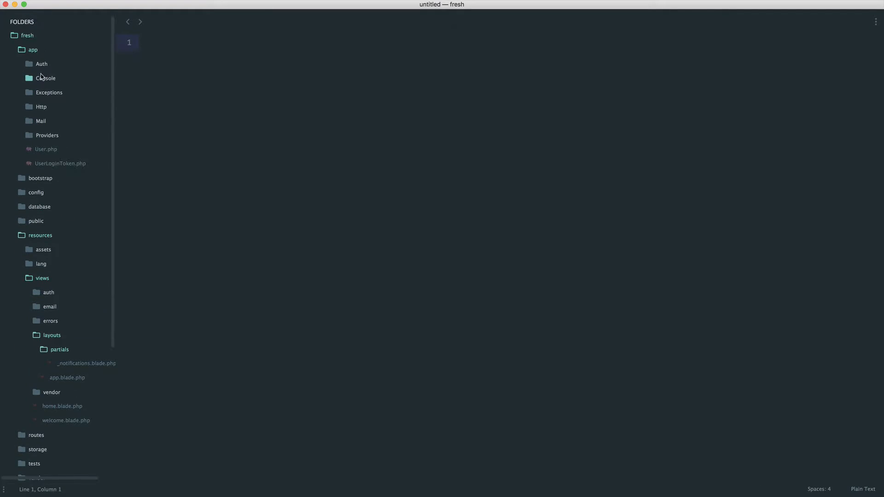
# Set ClearExpiredUserLoginTokens signature to 'auth:clear-tokens', description 'Flush expired authentication tokens'.
pyautogui.click(46, 77)
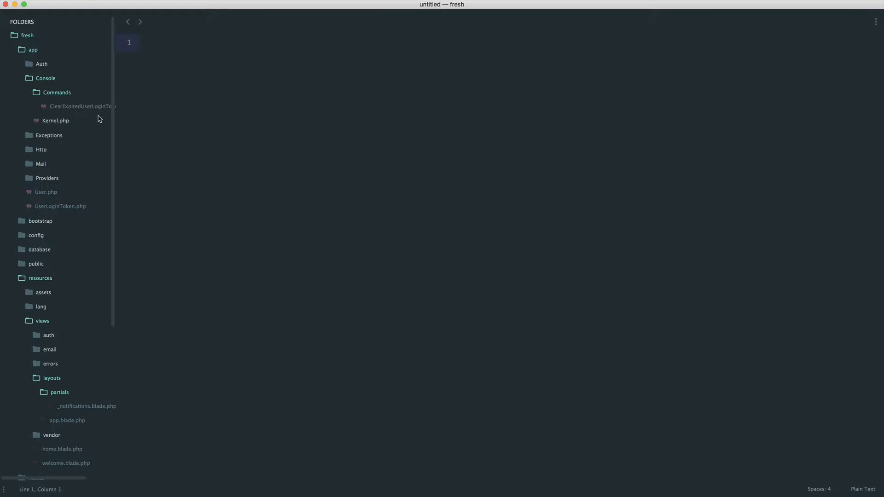
pyautogui.click(82, 106)
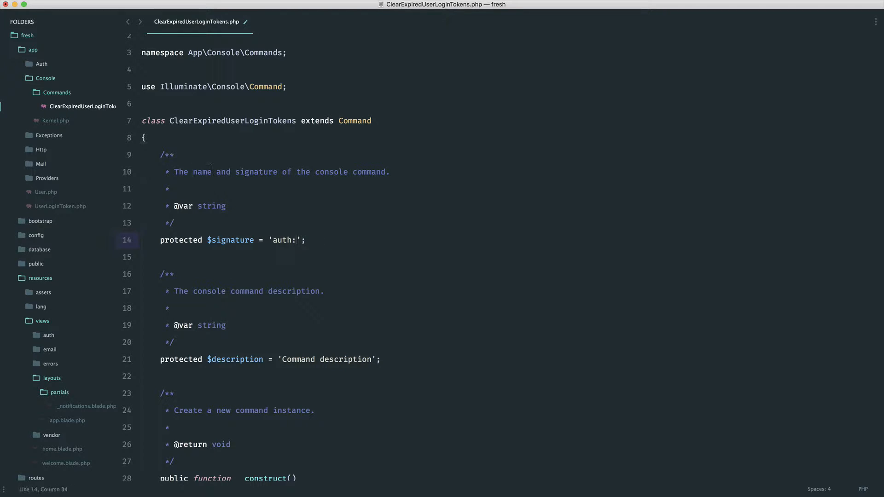
pyautogui.write('clear-tokens')
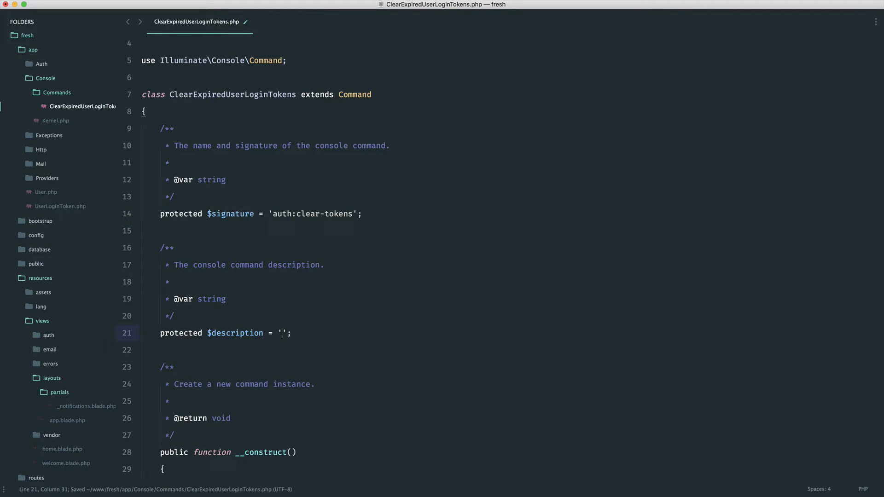
pyautogui.write('Flush expired authentication tokens')
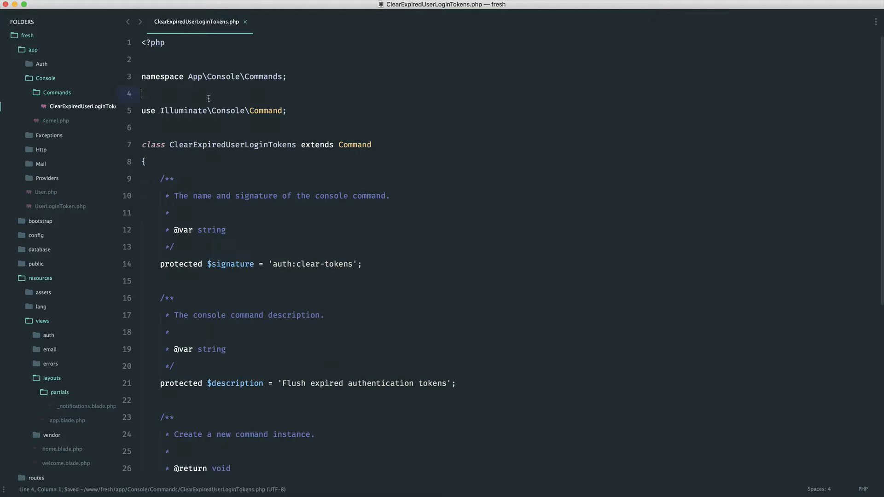
# Import App\UserLoginToken and make handle() call UserLoginToken::expired()->delete().
pyautogui.write('use App\\')
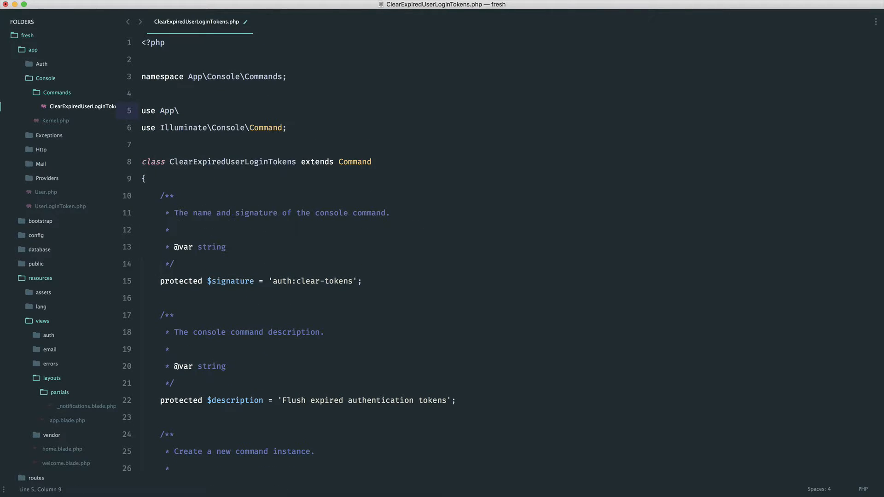
pyautogui.write('UserLoginToken')
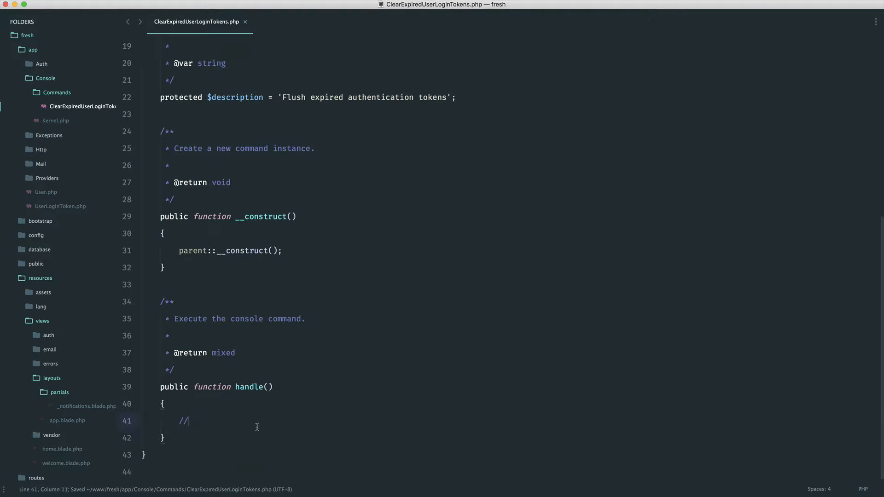
pyautogui.write('User')
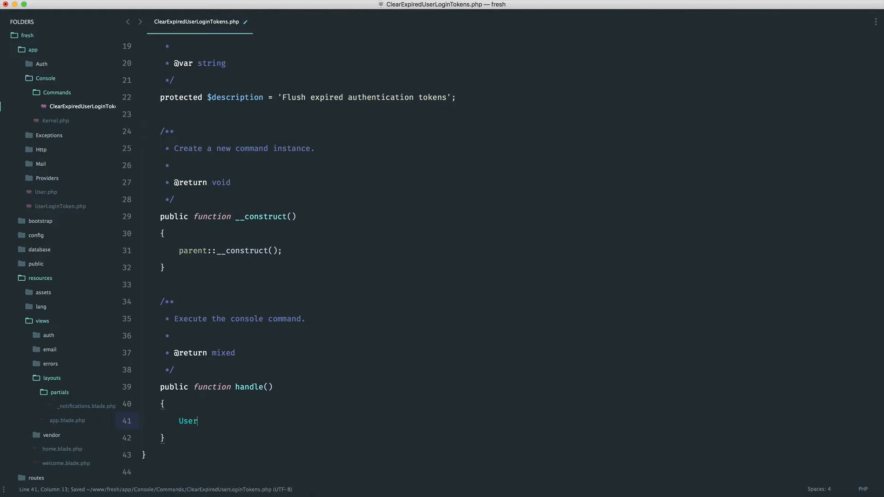
pyautogui.write('LoginToken::expired(0)')
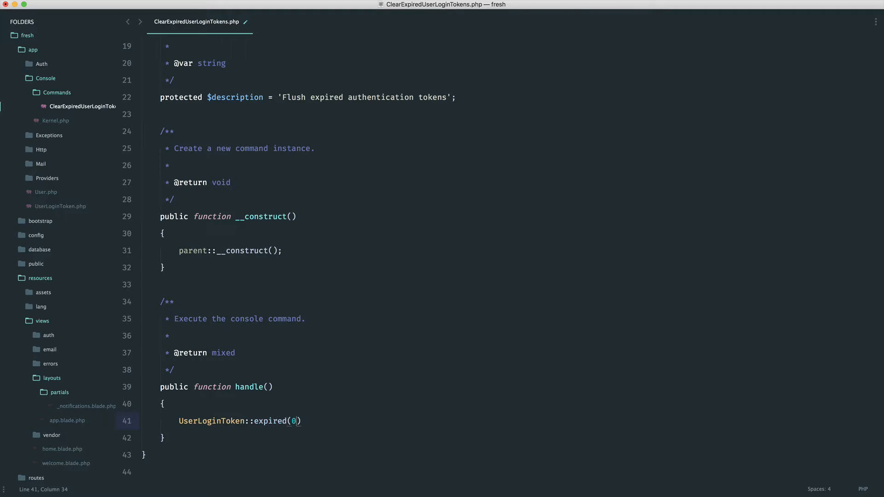
pyautogui.write('()->delete();')
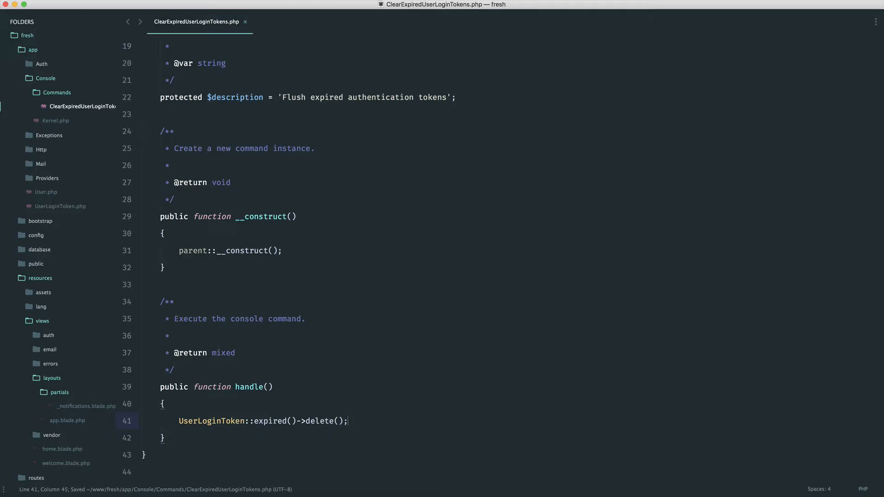
pyautogui.doubleClick(211, 421)
pyautogui.write('public function scopeExp')
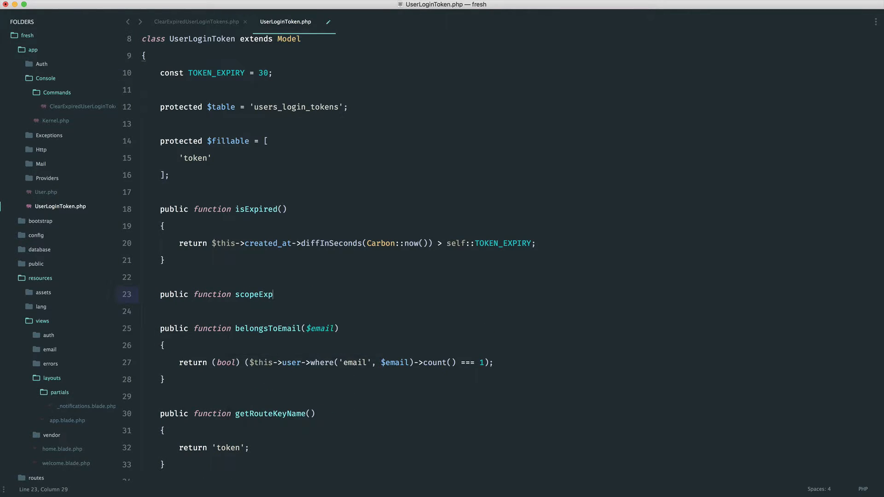
# Add scopeExpired($query) filtering created_at older than Carbon::now()->subSeconds(self::TOKEN_EXPIRY), and save.
pyautogui.write('ired(')
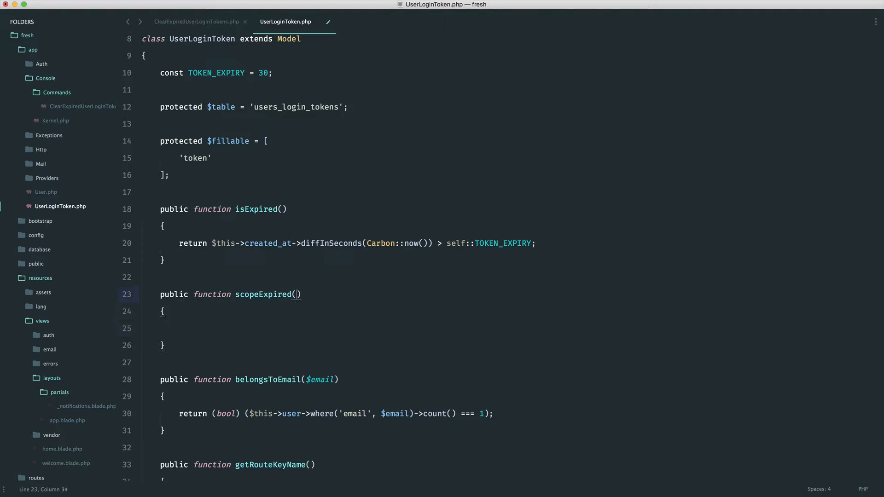
pyautogui.write('$query')
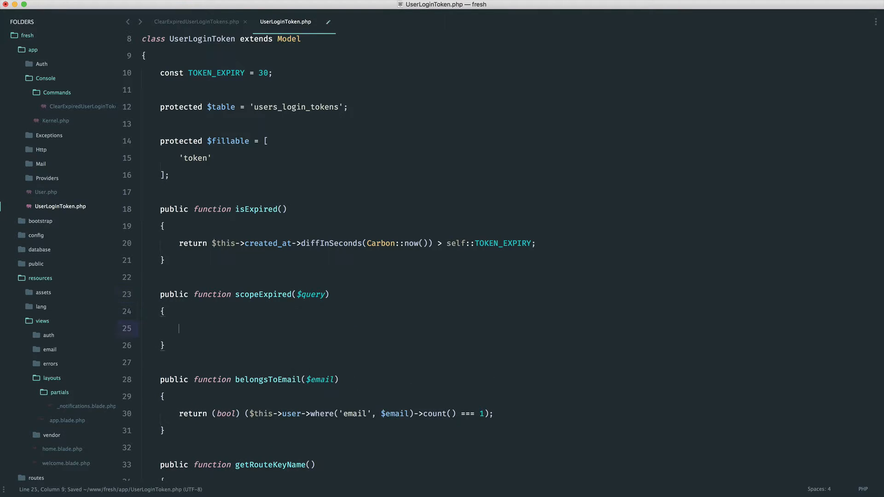
pyautogui.write('return $query')
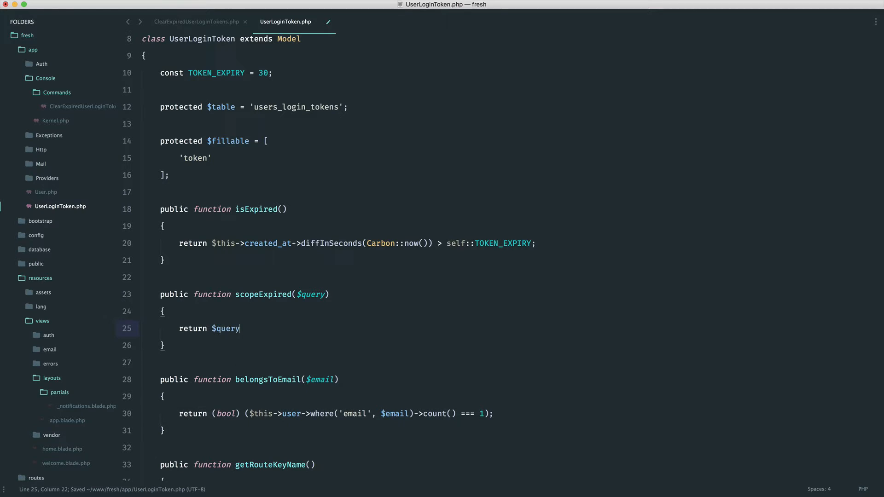
pyautogui.write("->where('');")
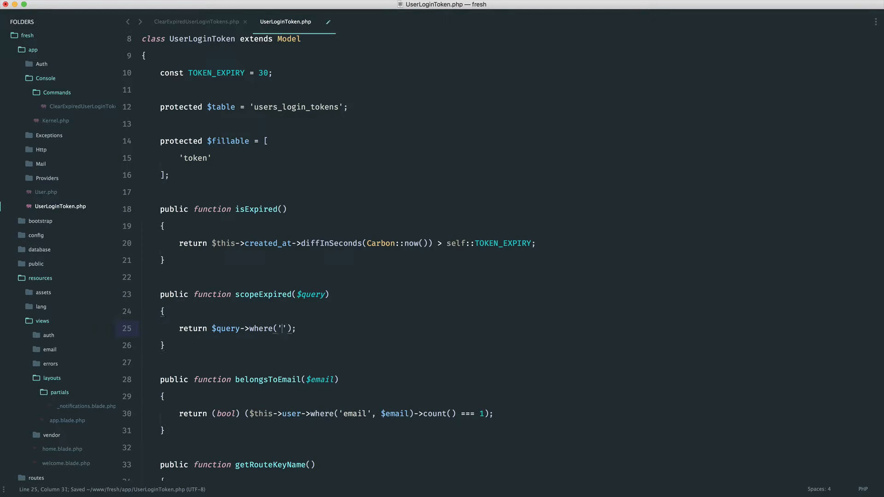
pyautogui.write('created_at')
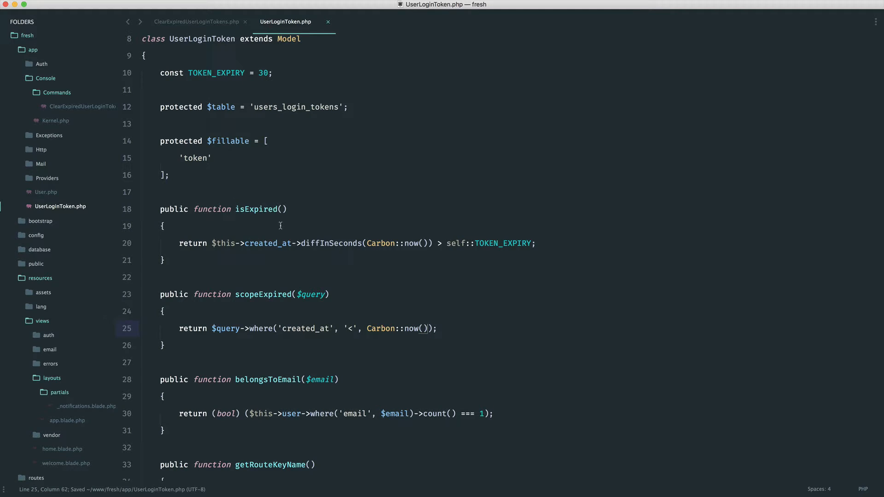
pyautogui.moveTo(484, 352)
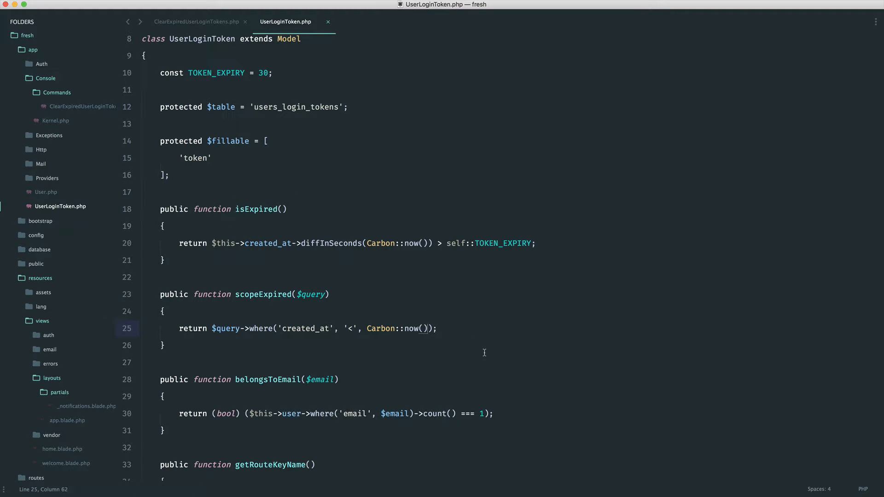
pyautogui.press('cmd+s')
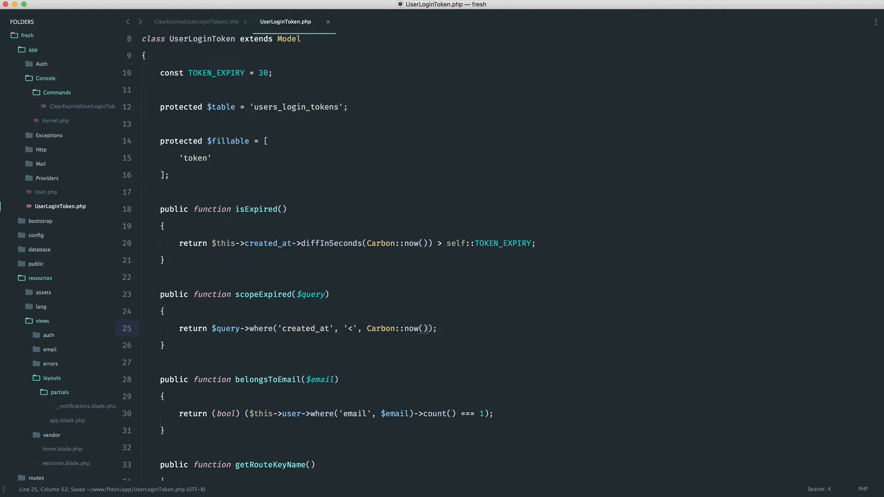
pyautogui.write('->')
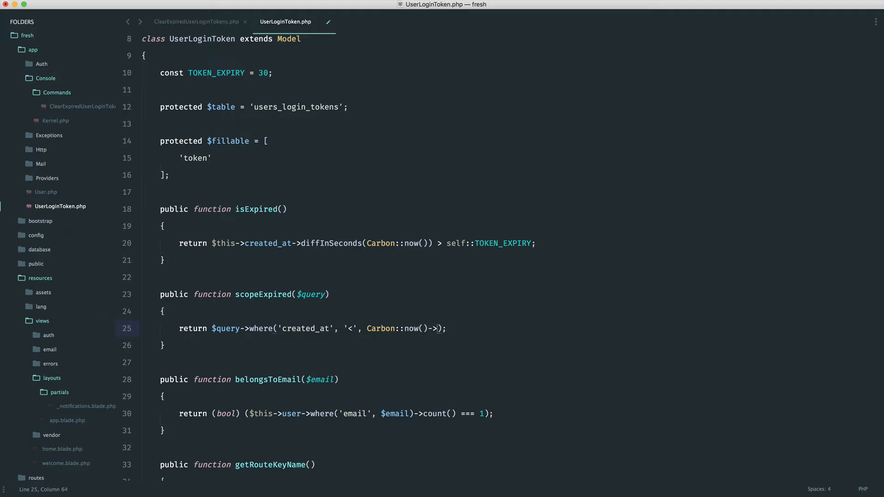
pyautogui.write('subSeconds(self::')
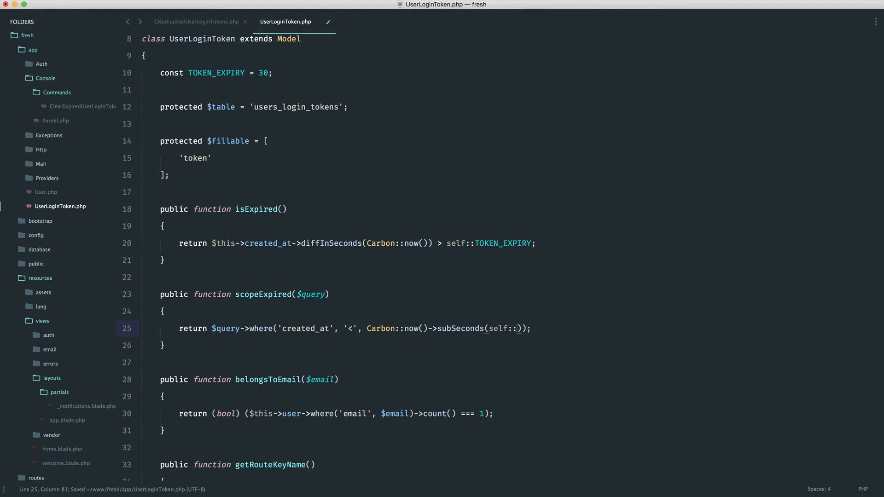
pyautogui.write('TOKEN_EXPIRY')
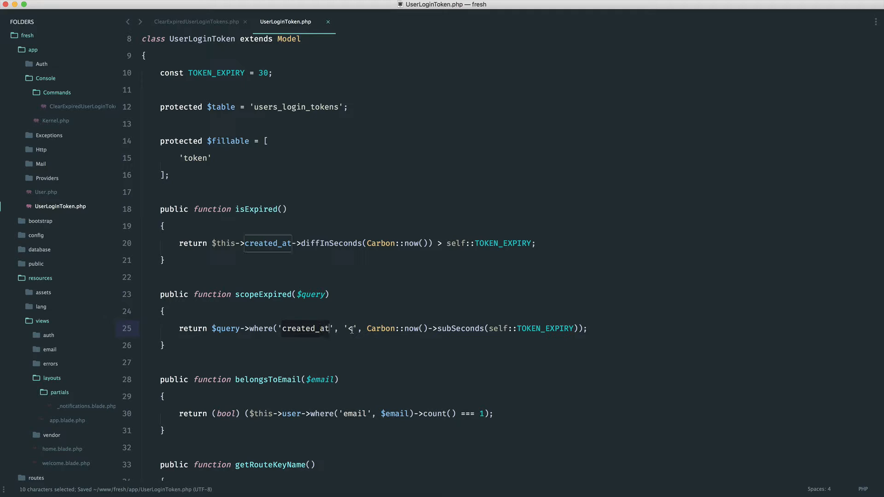
pyautogui.click(350, 328)
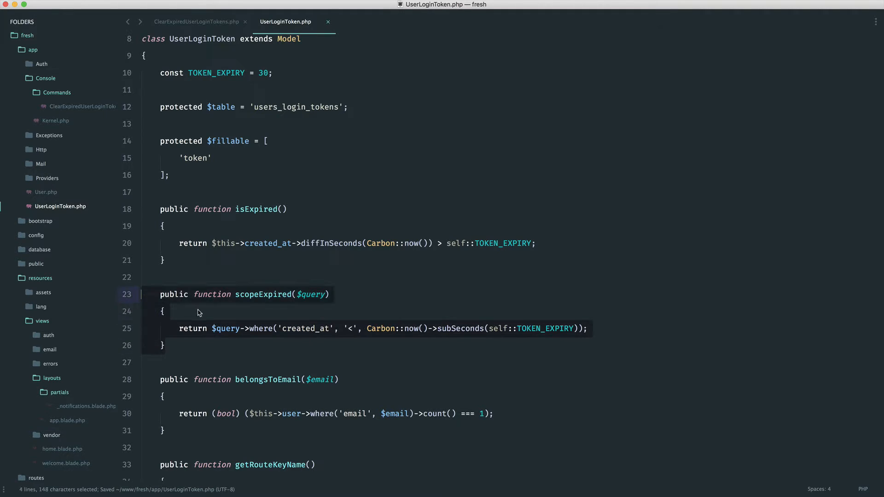
pyautogui.click(314, 339)
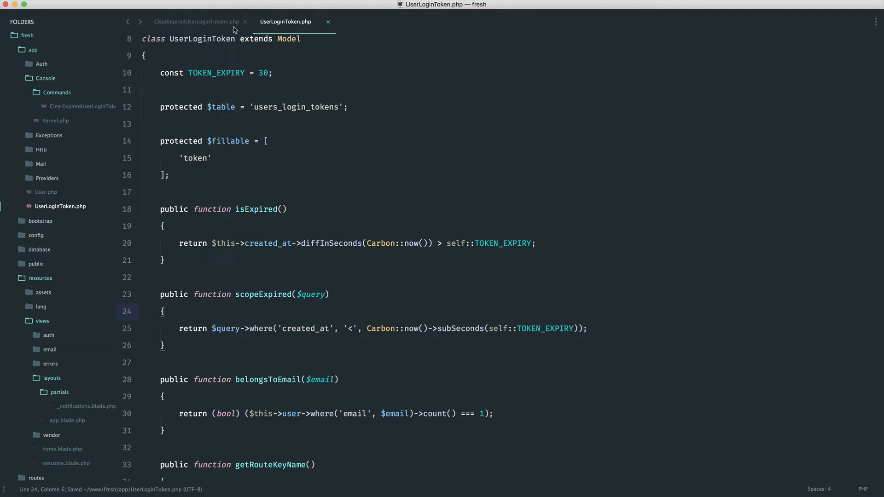
pyautogui.click(197, 22)
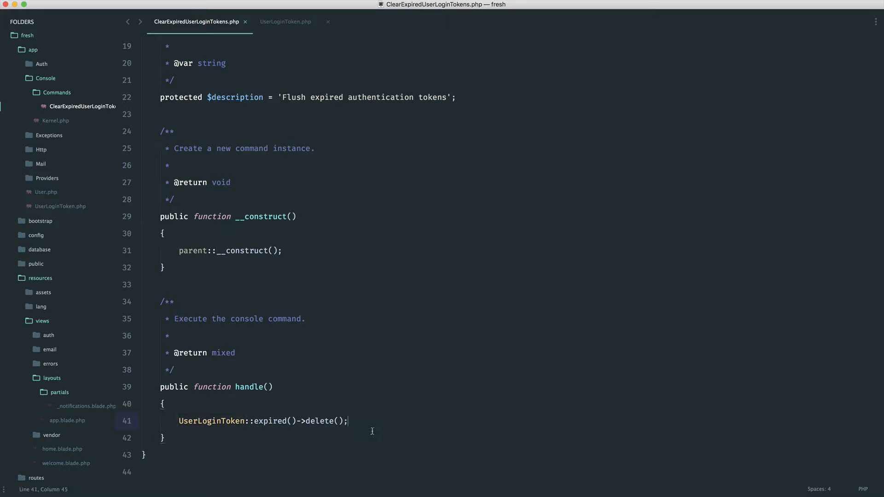
# Save the handler and add \App\Console\Commands\ClearExpiredUserLoginTokens::class to Kernel's $commands.
pyautogui.press('cmd+s')
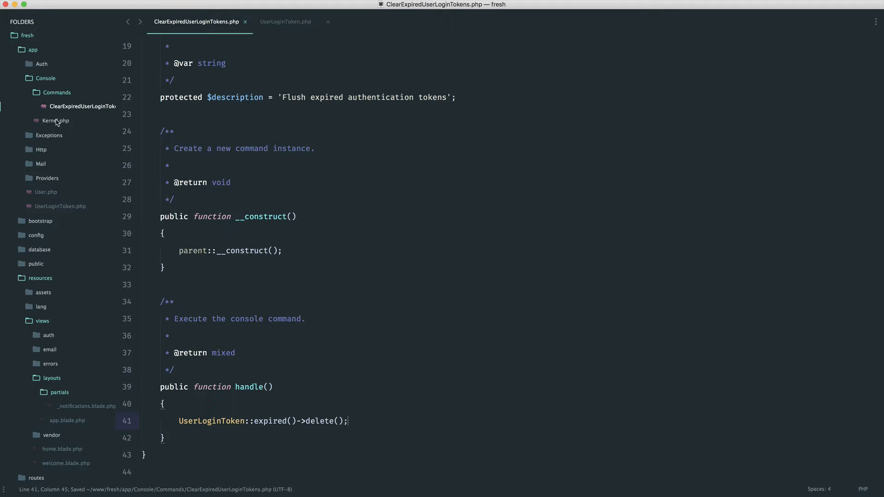
pyautogui.click(54, 120)
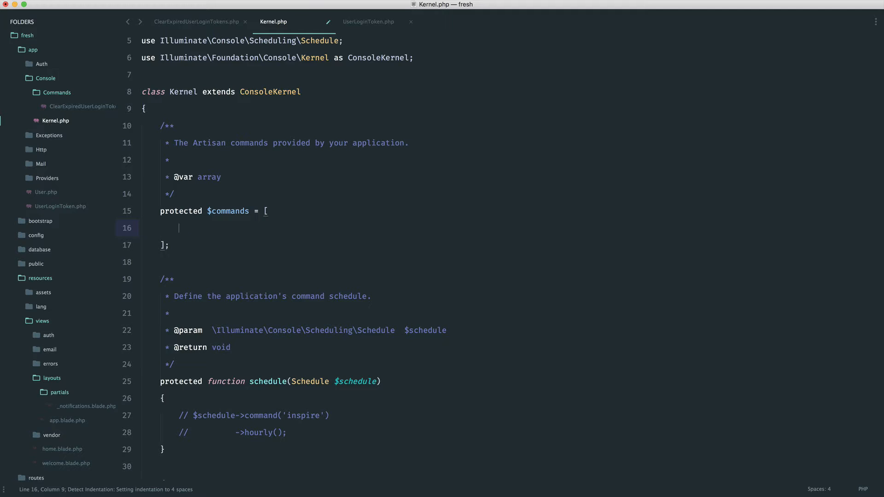
pyautogui.write('\\App\\Console\\Commands\\')
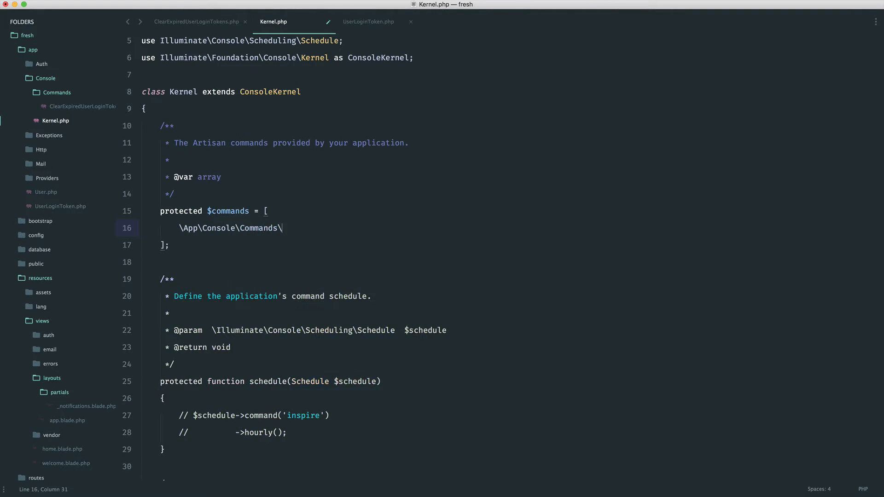
pyautogui.write('ClearExpiredUserL')
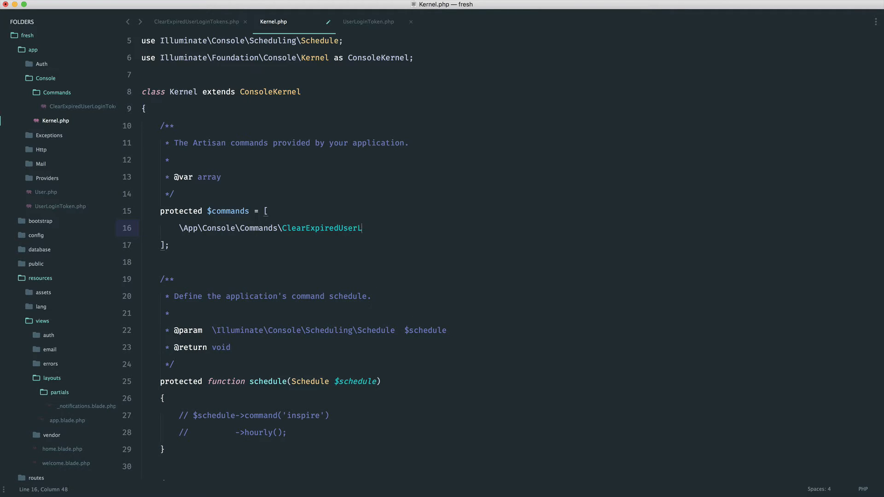
pyautogui.write('oginTokens')
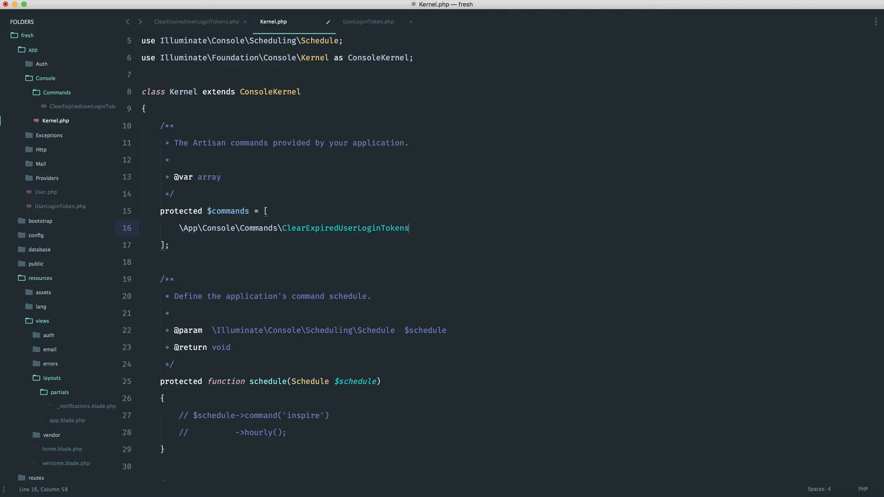
pyautogui.write('::class,')
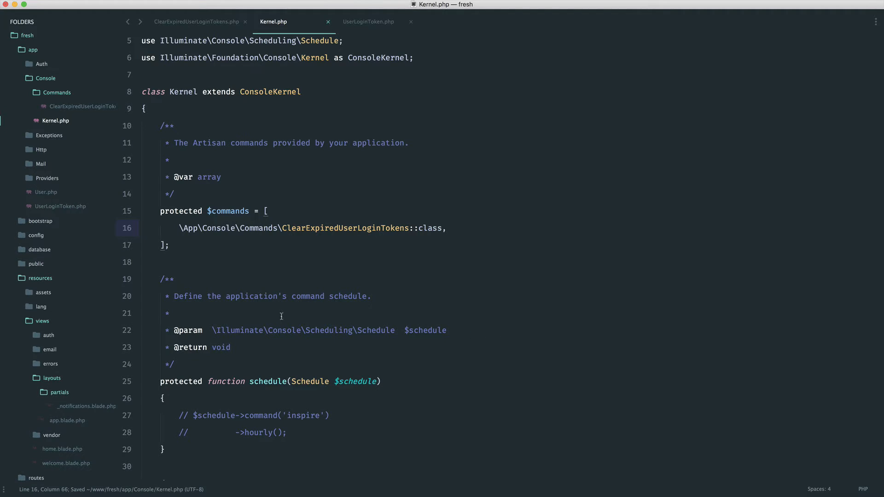
# Clear the terminal, list artisan commands, and run php artisan auth:clear-tokens.
pyautogui.write('clea')
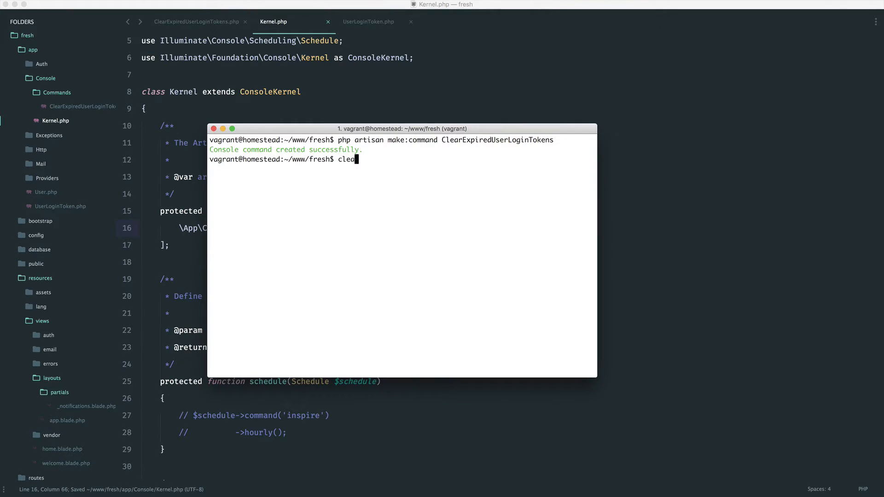
pyautogui.write('php artisan')
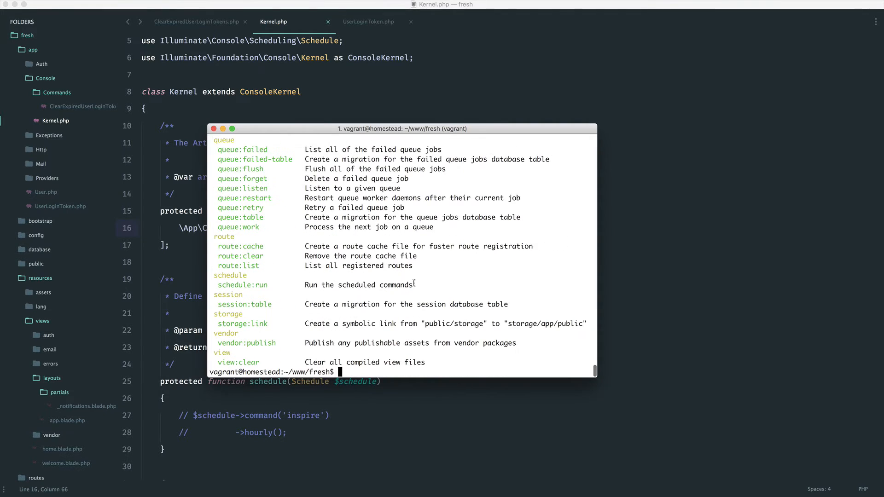
pyautogui.write('php artisan')
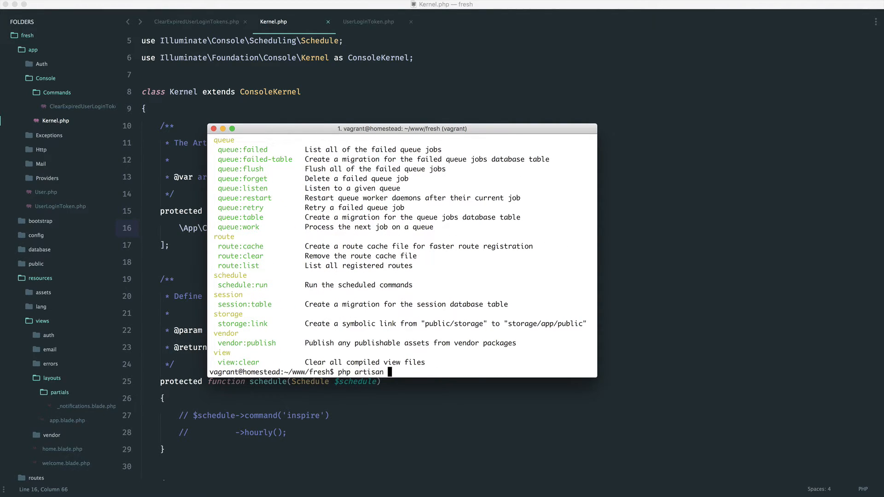
pyautogui.write('auth:clear-t')
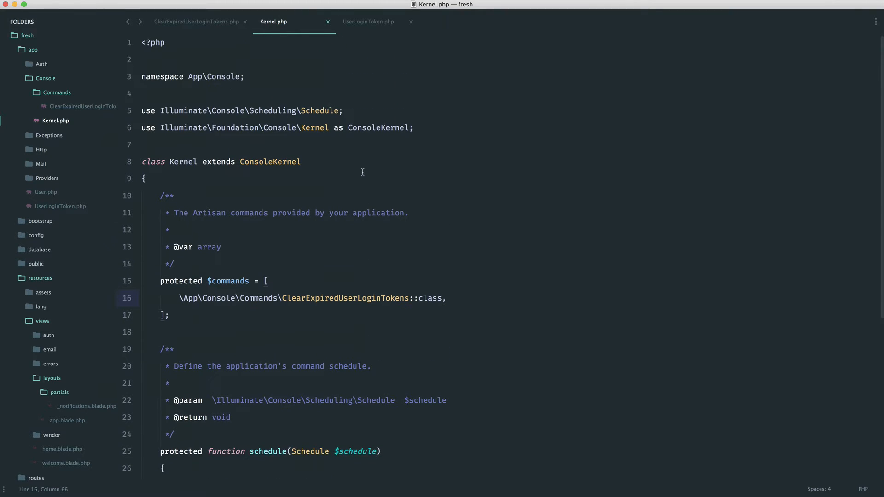
# Change TOKEN_EXPIRY in the UserLoginToken model to 10.
pyautogui.click(197, 22)
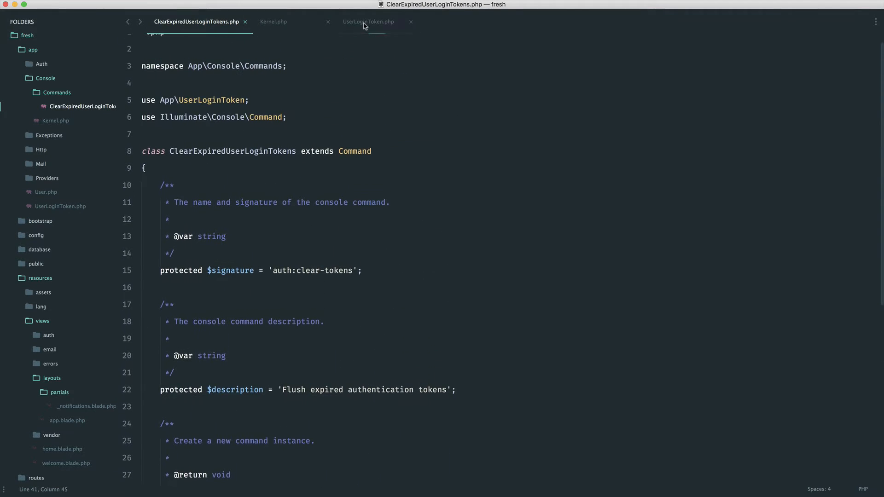
pyautogui.click(369, 22)
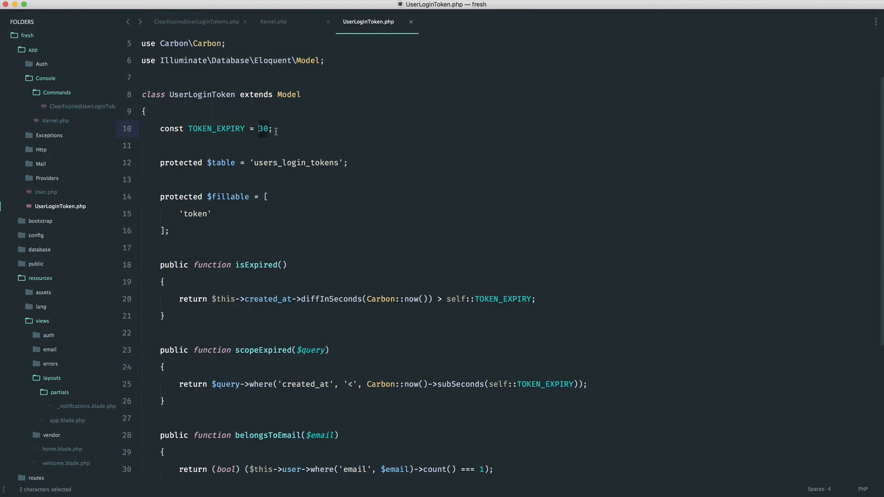
pyautogui.write('10')
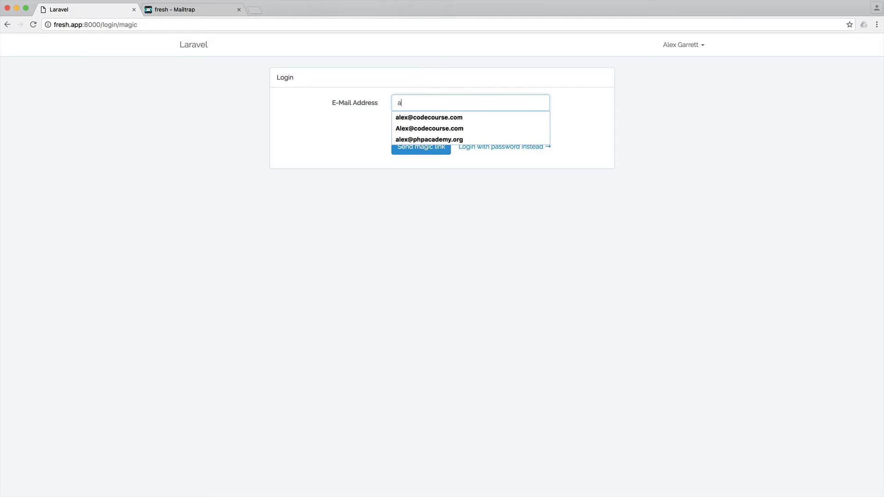
# Send a magic login link with the suggested email, clear the terminal, set TOKEN_EXPIRY to 120.
pyautogui.click(429, 117)
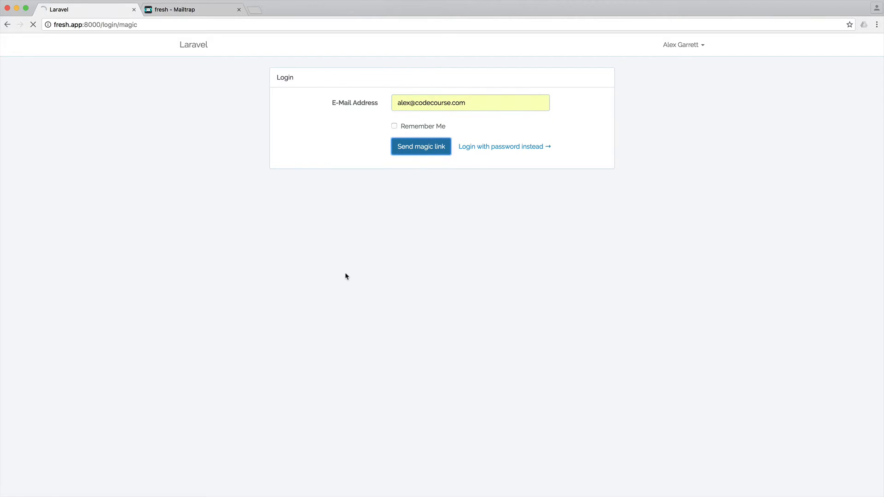
pyautogui.click(420, 146)
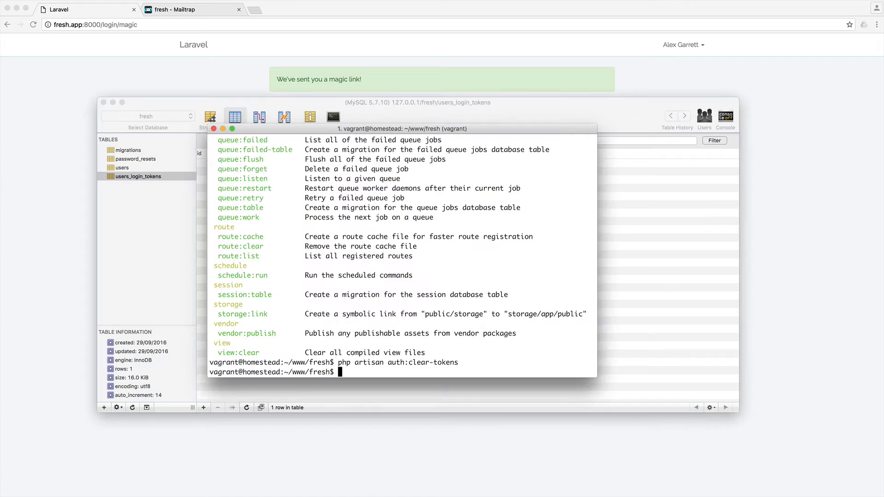
pyautogui.write('clear')
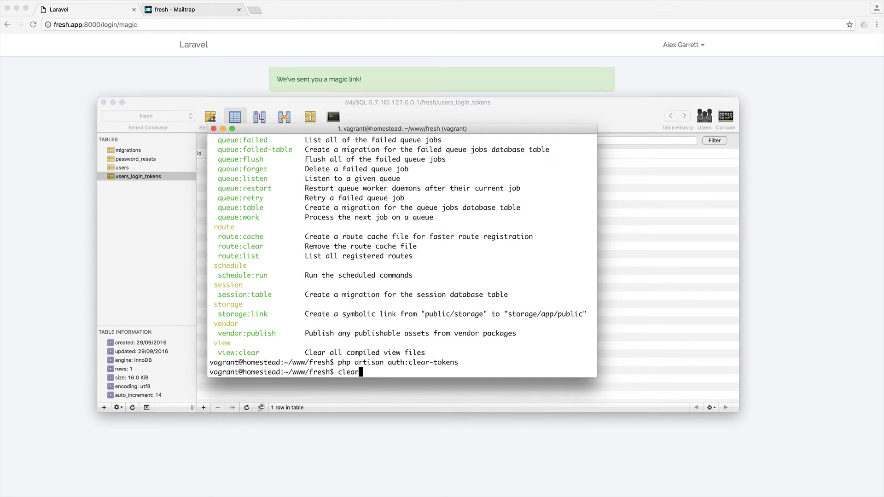
pyautogui.press('Return')
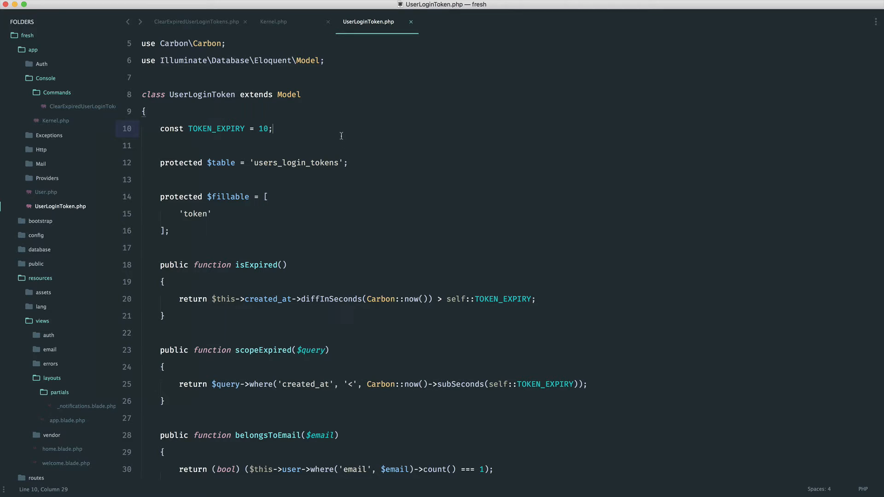
pyautogui.write('30')
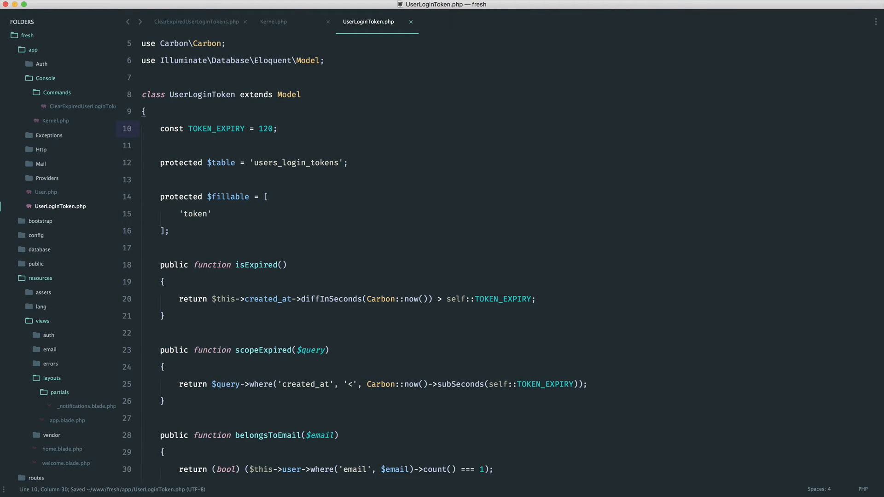
pyautogui.click(273, 22)
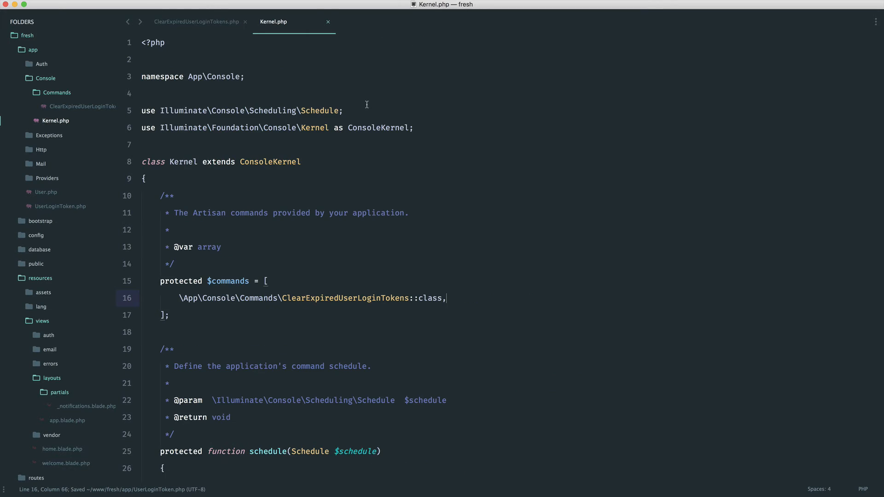
# Turn the commented inspire hourly schedule example into auth:clear-tokens running daily.
pyautogui.scroll(-3)
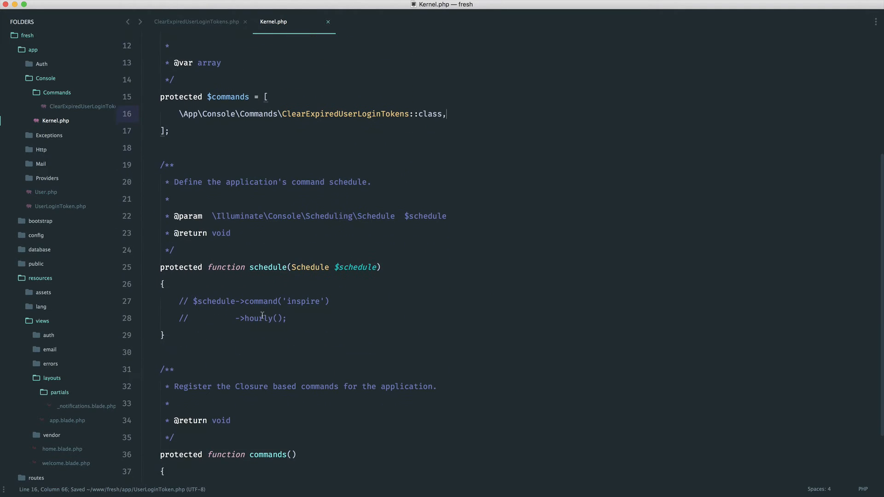
pyautogui.moveTo(181, 301); pyautogui.dragTo(288, 318)
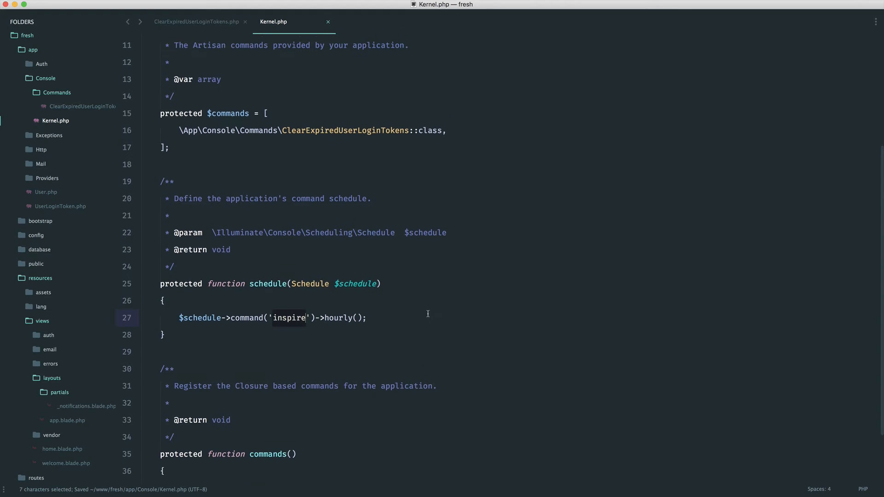
pyautogui.write('auth:')
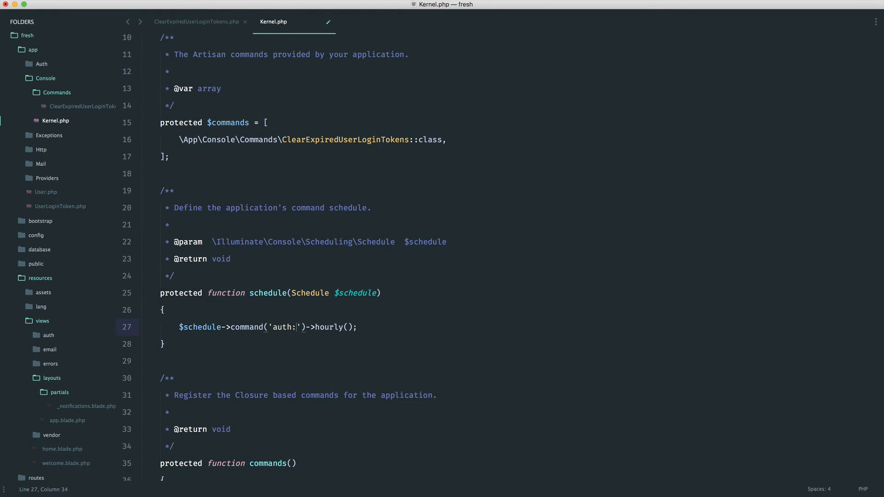
pyautogui.write('clear-tok')
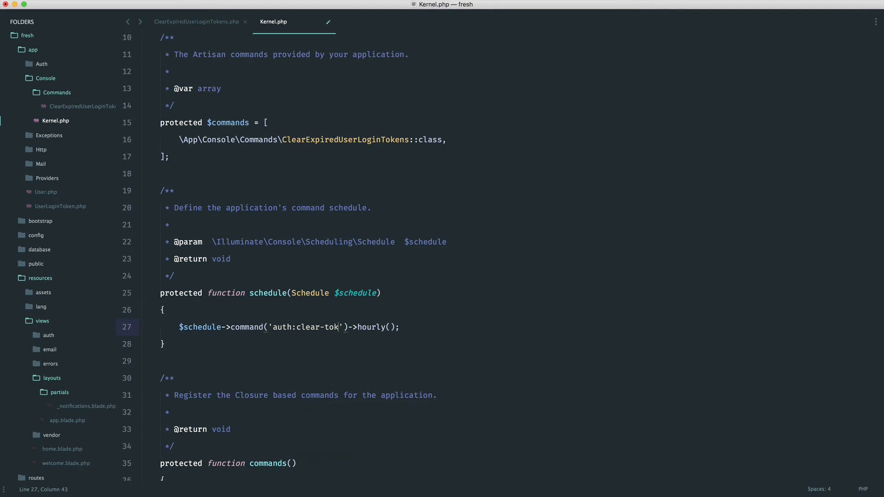
pyautogui.write('ens')
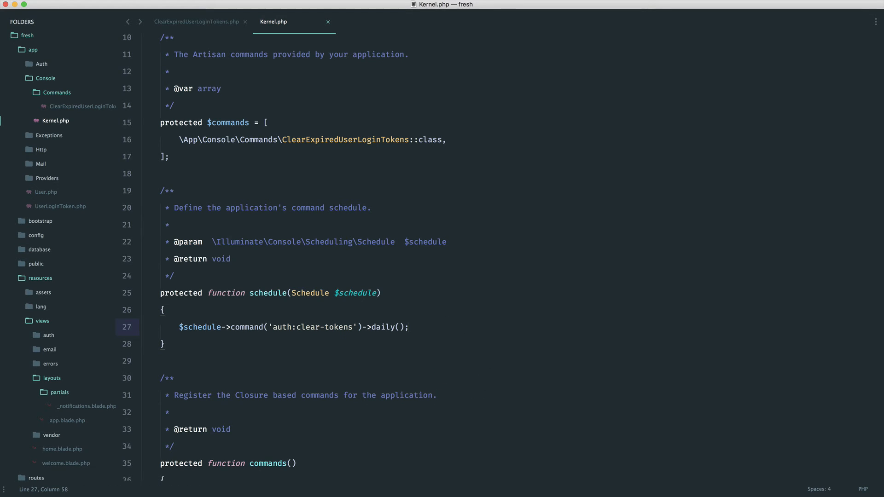
# Run php artisan schedule:run, then return to the ClearExpiredUserLoginTokens handle() method.
pyautogui.write('php')
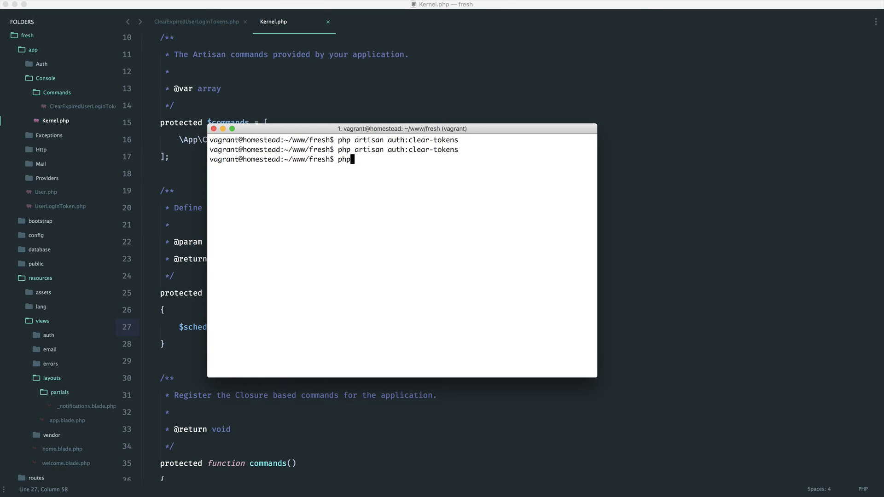
pyautogui.write('artisan sched')
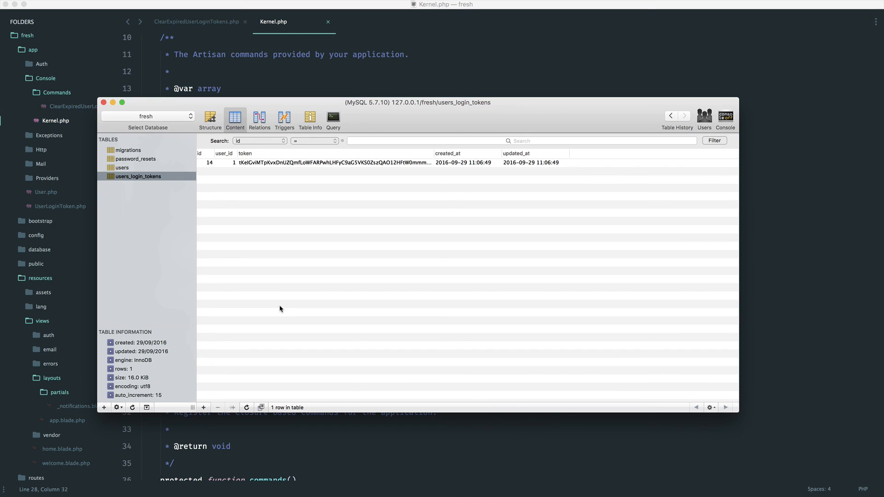
pyautogui.moveTo(317, 291)
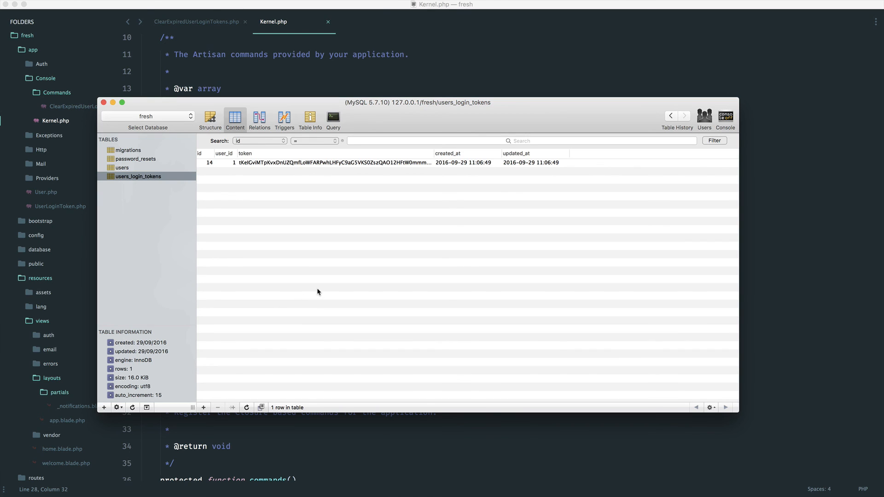
pyautogui.moveTo(324, 84)
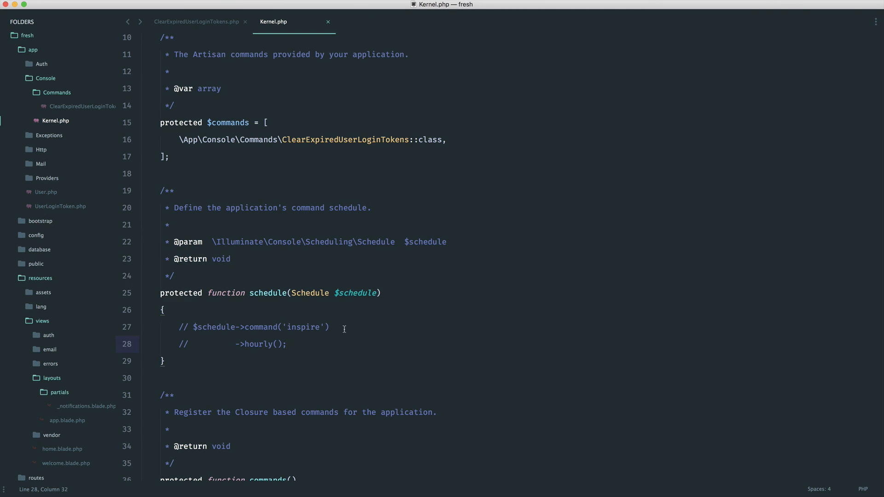
pyautogui.click(197, 22)
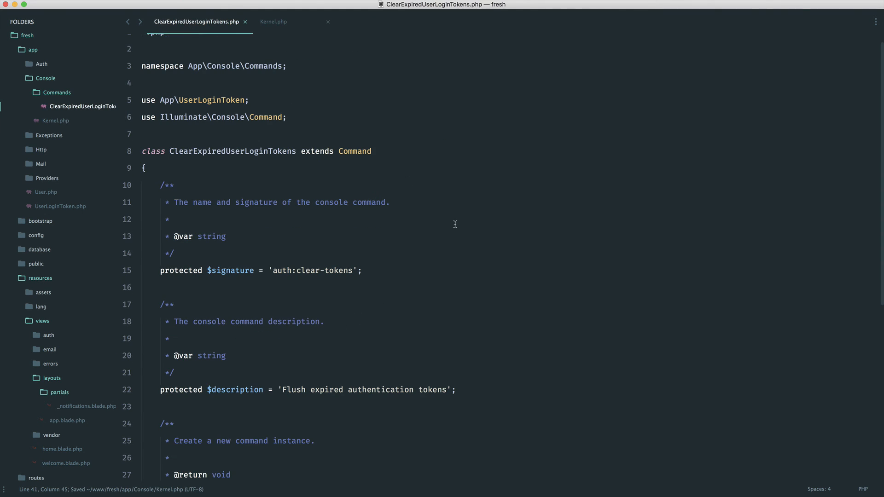
pyautogui.scroll(-3)
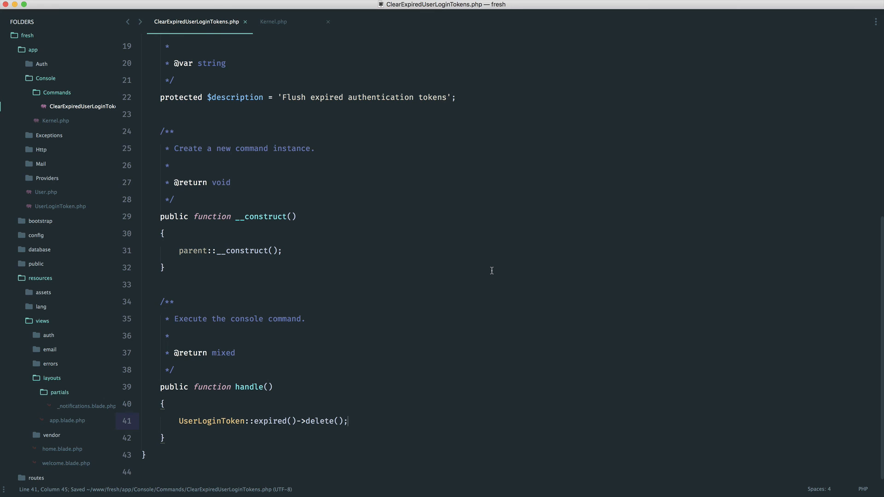